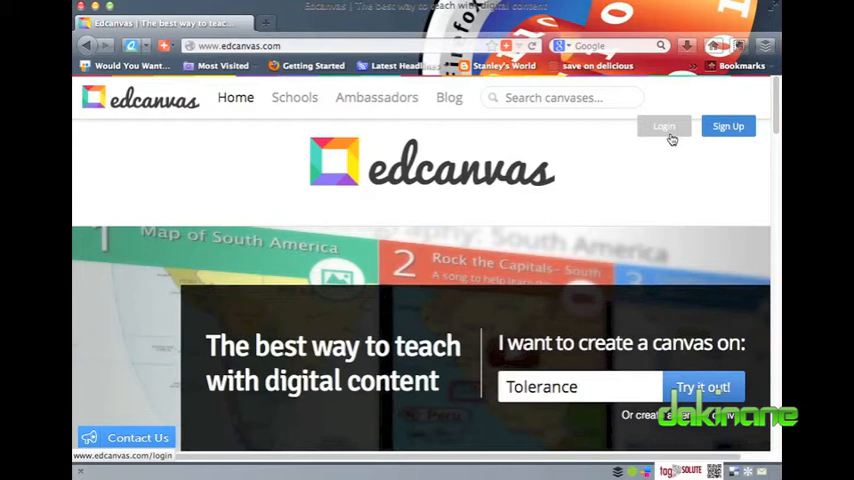
Log in with email and password to land on the My Canvases dashboard
click(664, 126)
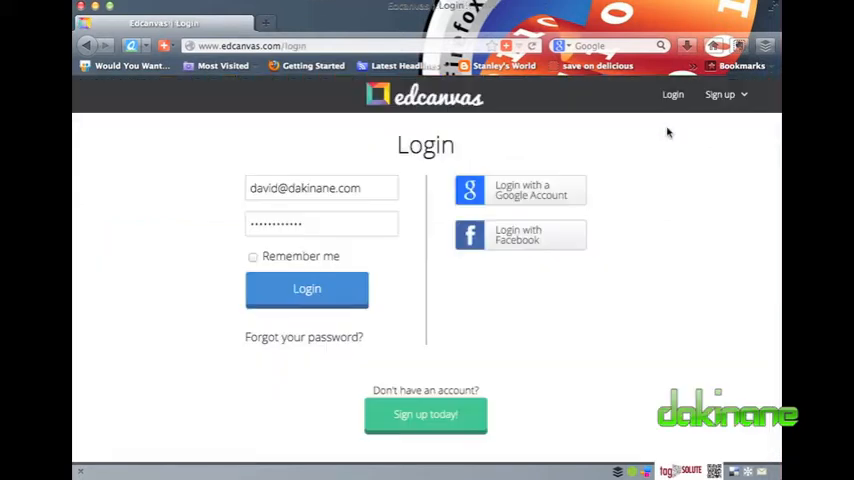
click(306, 288)
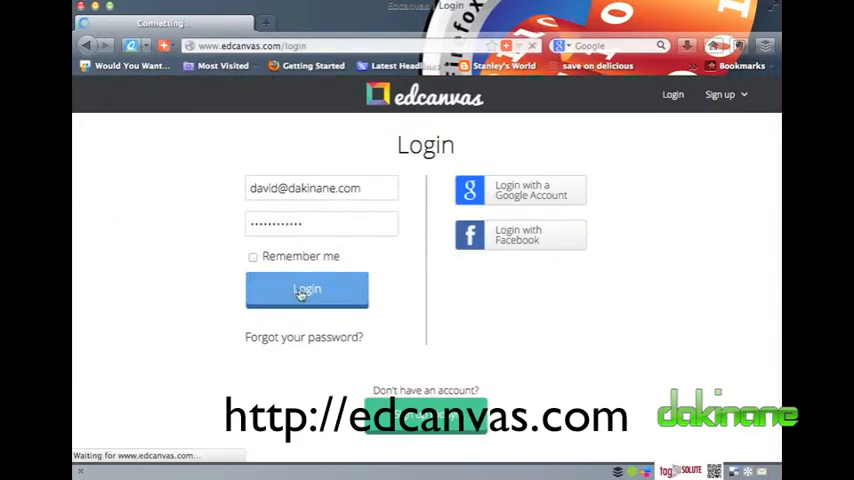
click(306, 288)
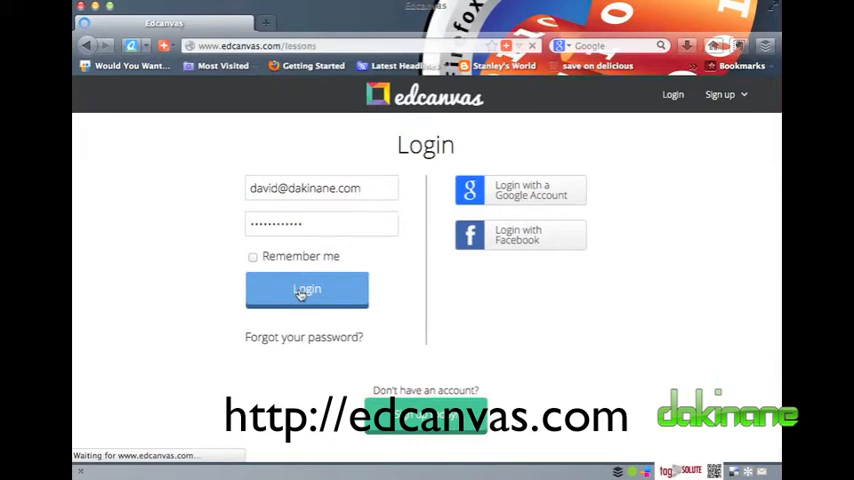
click(308, 288)
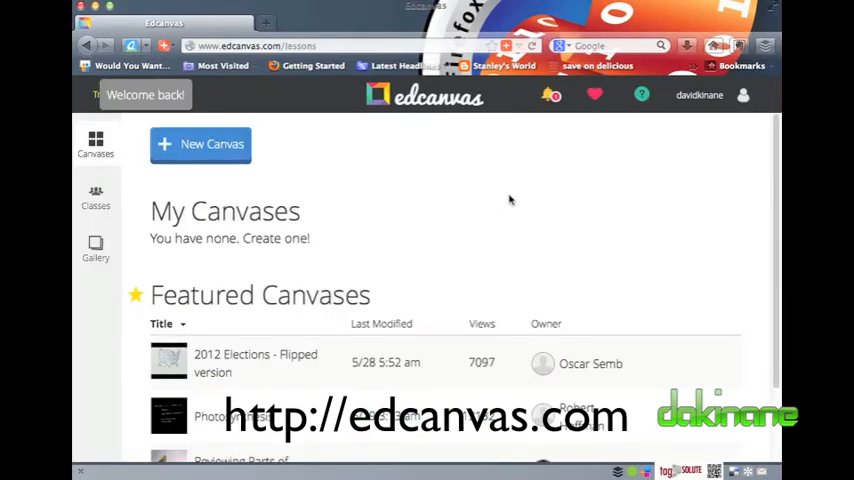
click(700, 96)
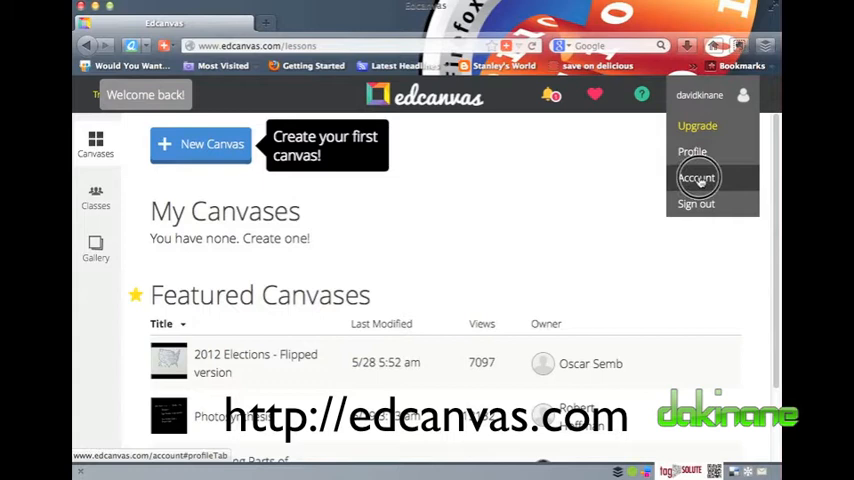
click(696, 176)
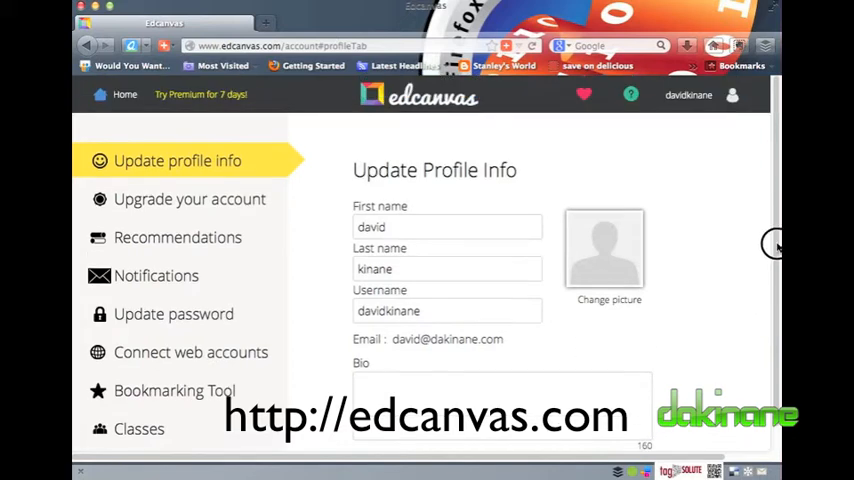
scroll(down, 3)
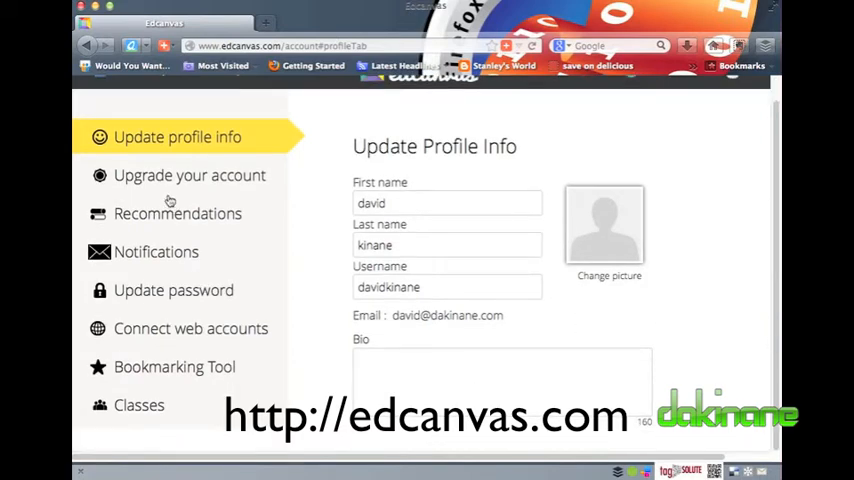
click(188, 176)
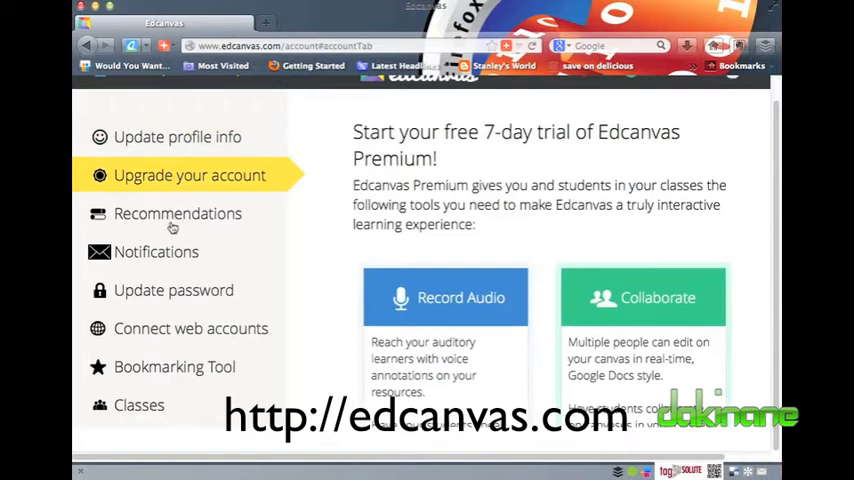
click(176, 212)
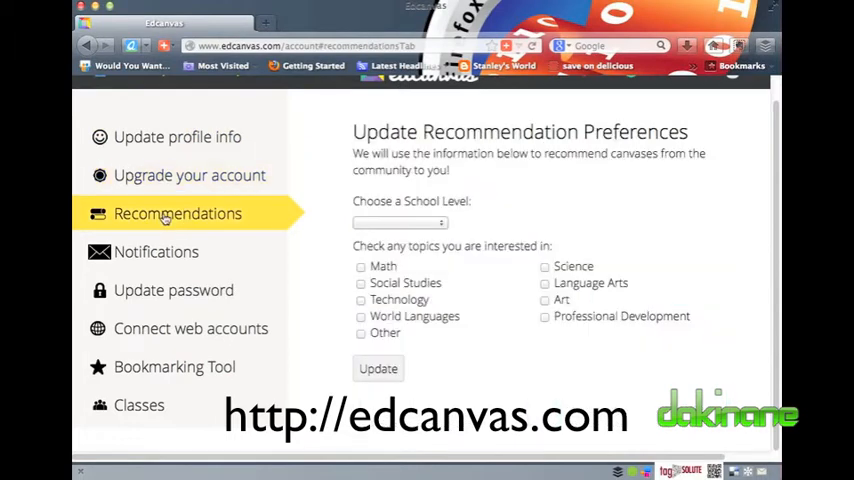
click(156, 252)
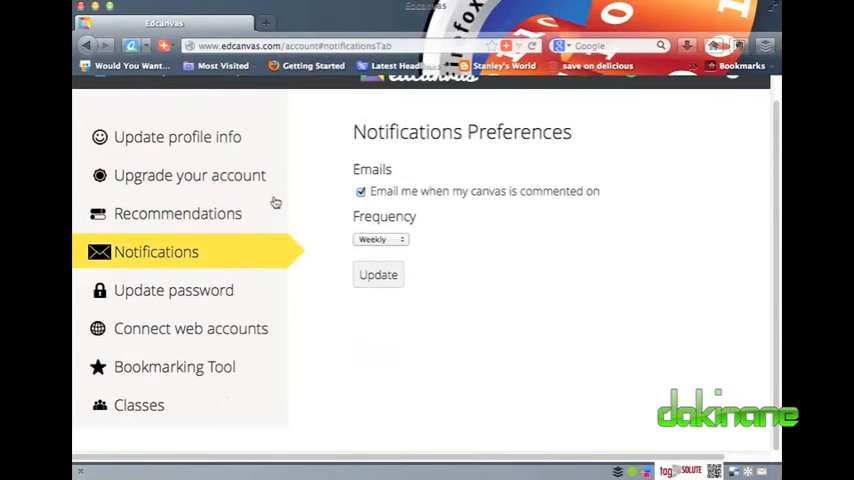
mouse_move(188, 290)
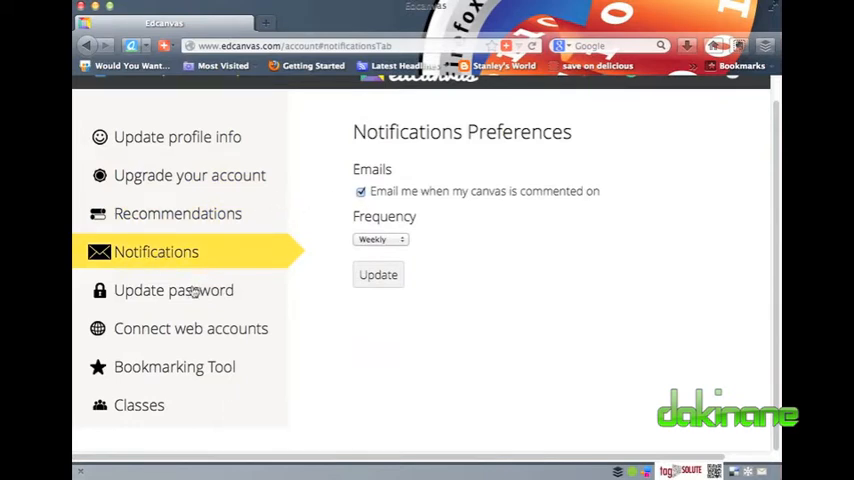
click(190, 328)
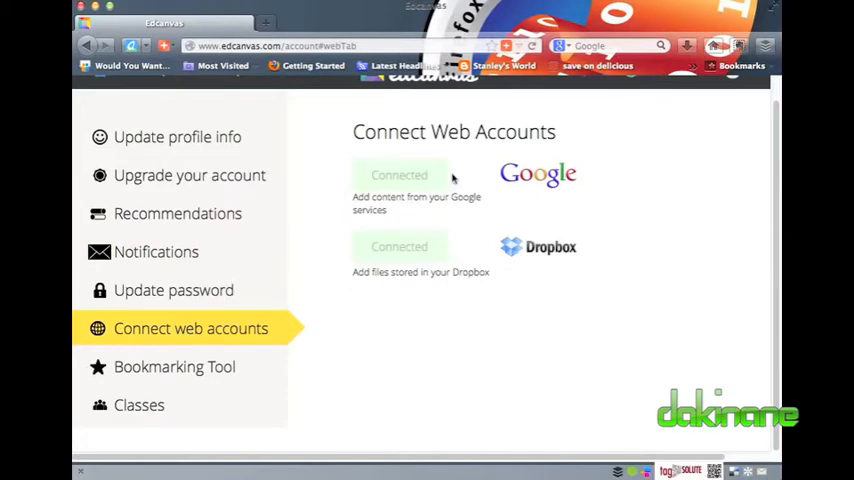
mouse_move(488, 348)
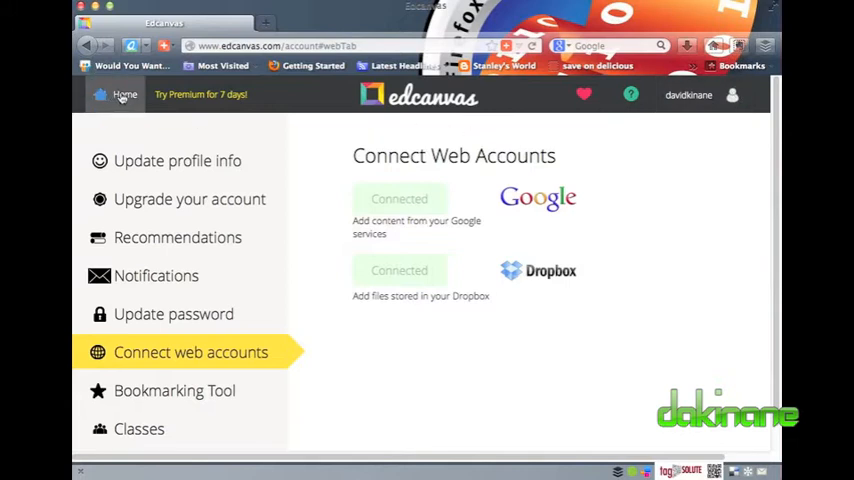
click(112, 96)
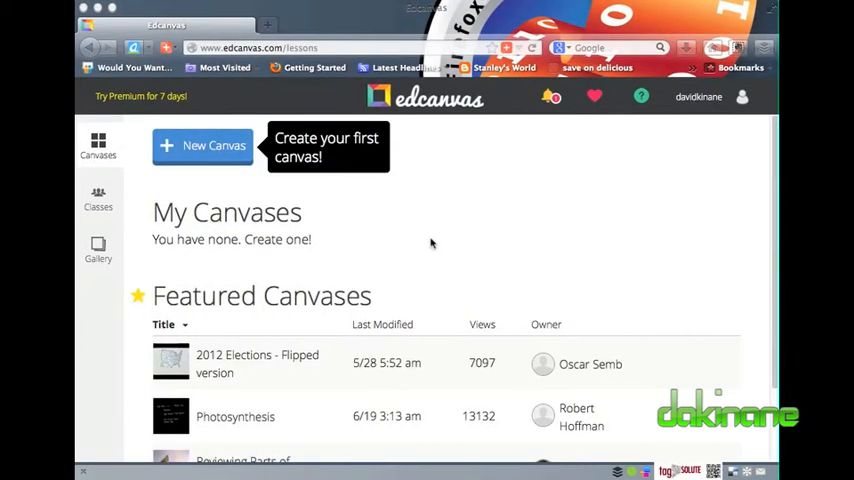
mouse_move(256, 88)
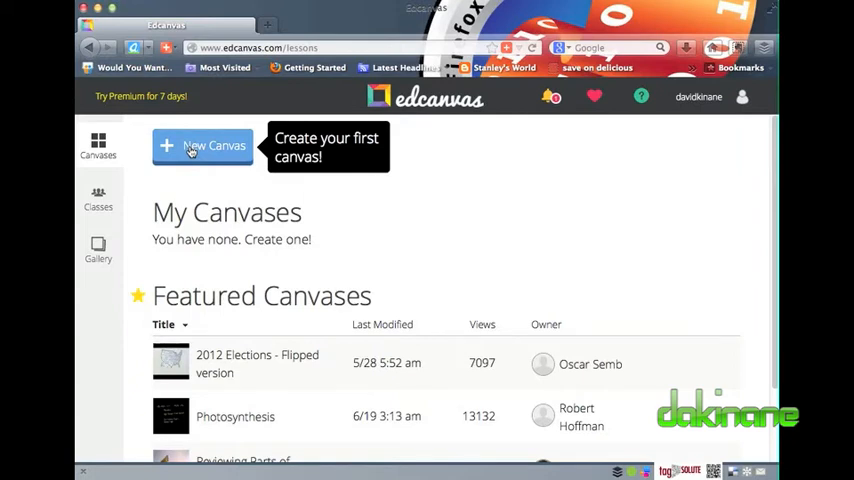
Create a new blank canvas from the My Canvases dashboard
click(202, 146)
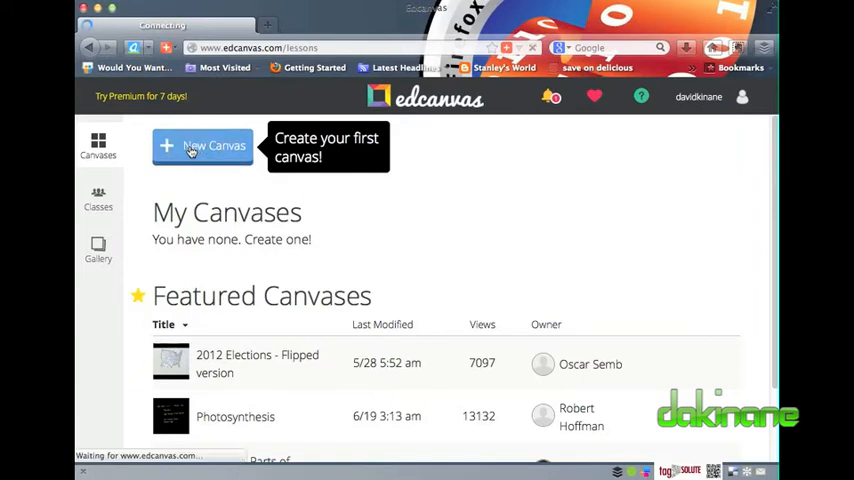
click(200, 146)
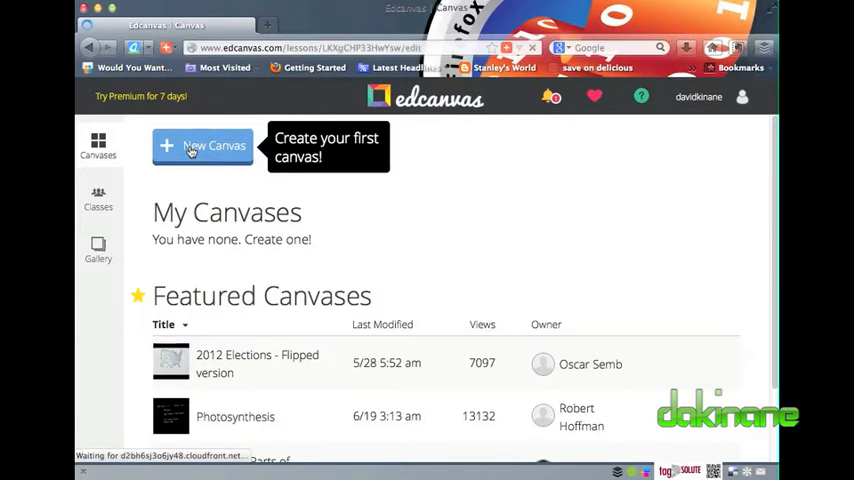
click(200, 146)
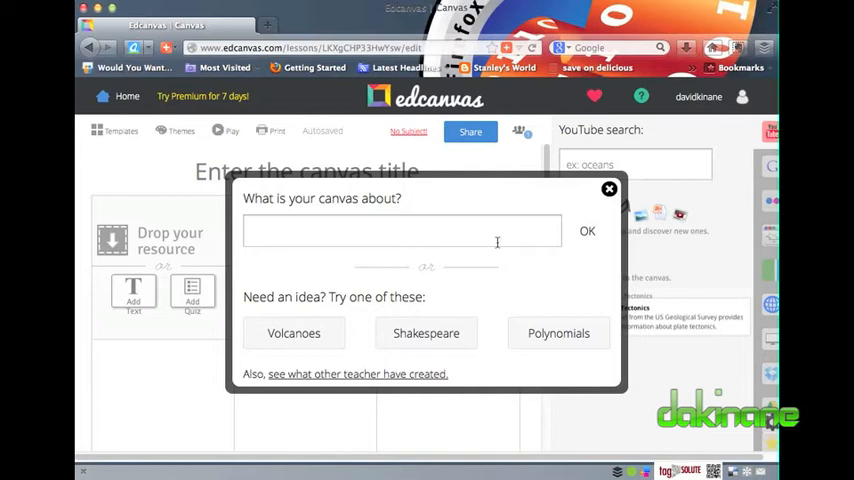
Title the canvas 'Tutorial' and enter 'Tutorial' as the YouTube search term
click(400, 230)
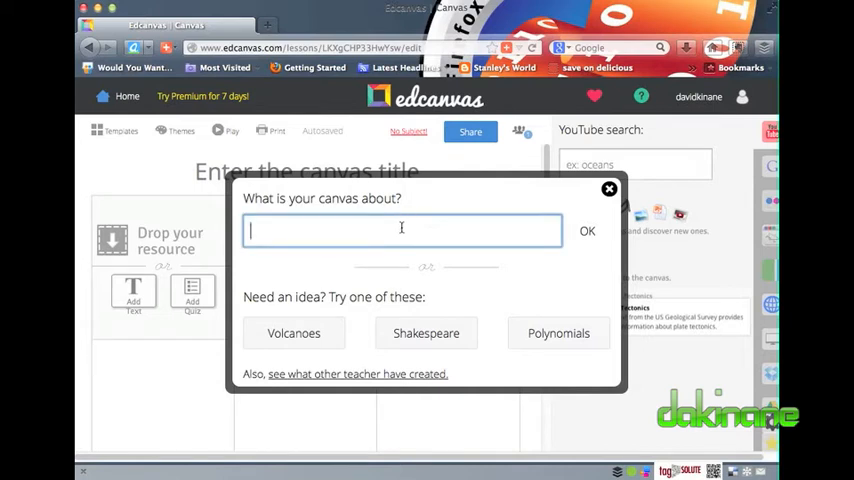
text(Tutorial)
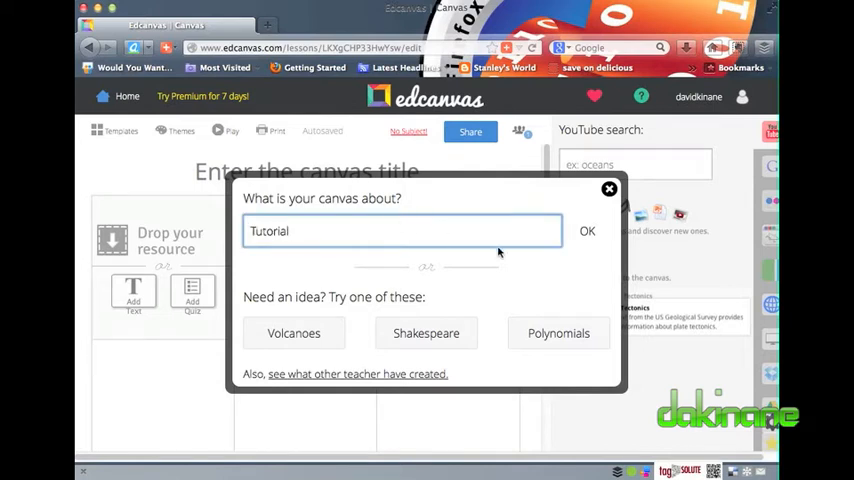
click(588, 232)
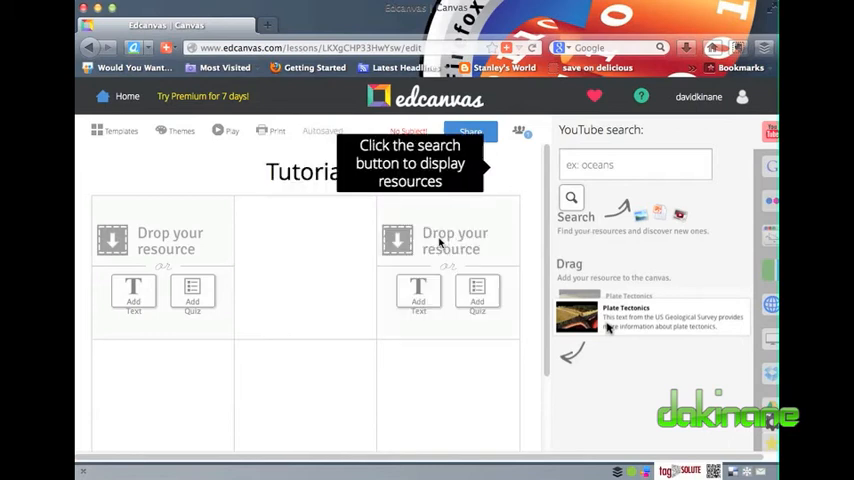
text(Tutorial)
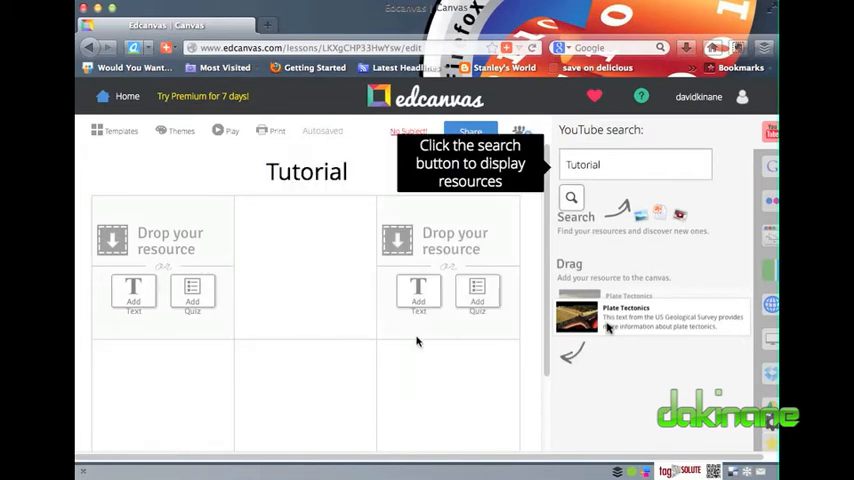
scroll(down, 3)
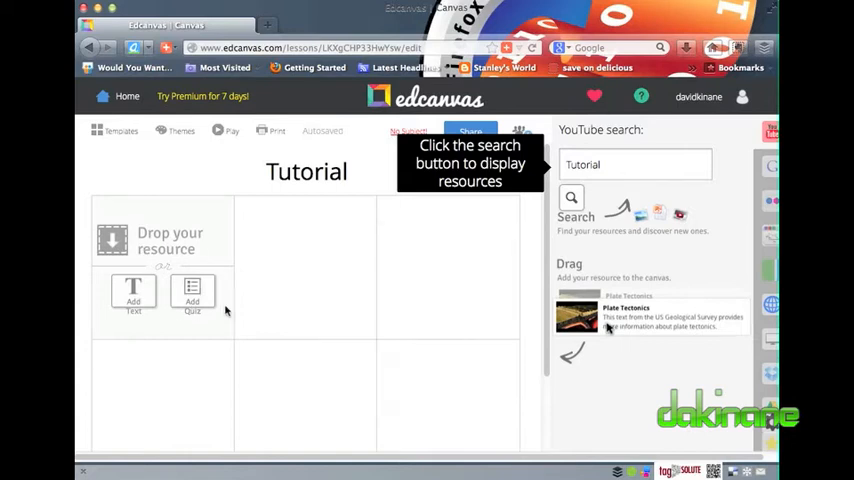
Show the canvas Templates, then the Themes choices with Dark and Colors options
click(116, 132)
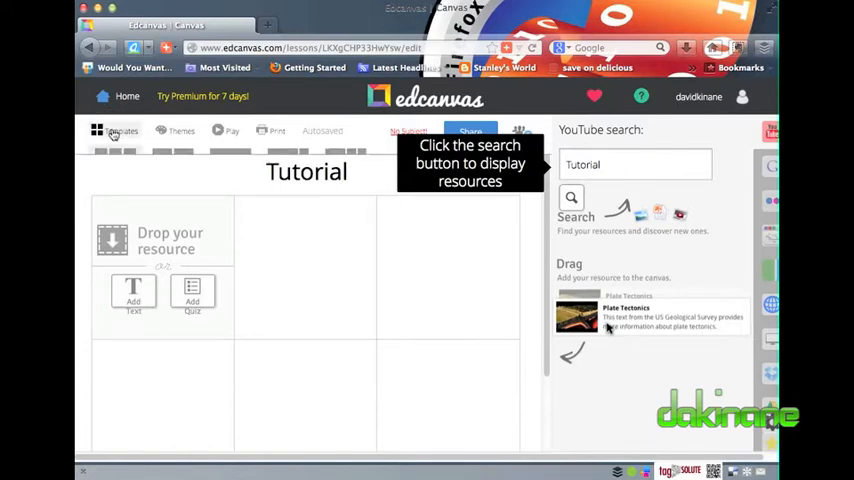
click(112, 132)
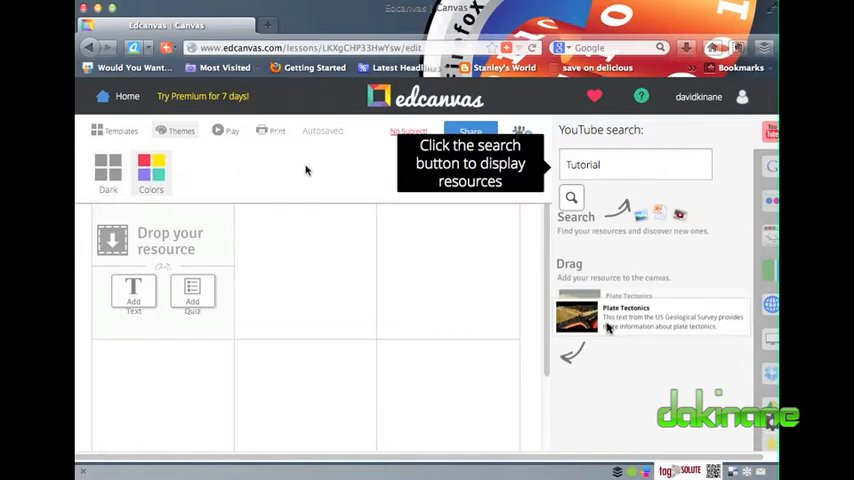
mouse_move(662, 376)
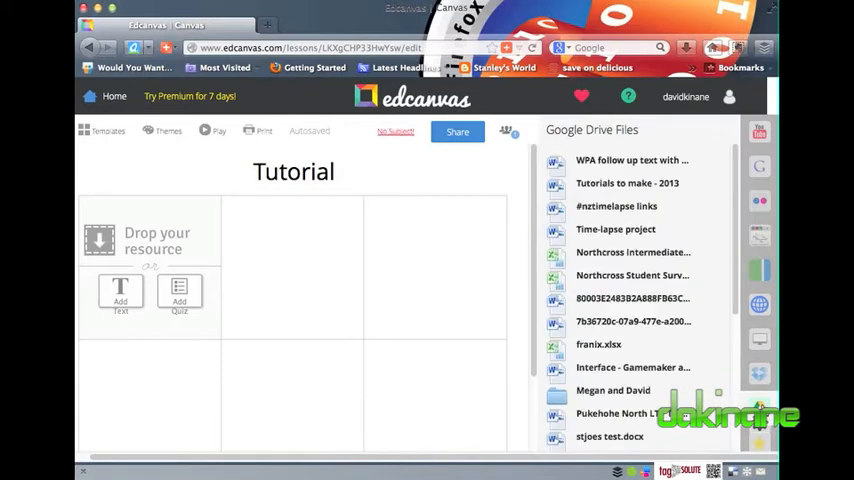
Search YouTube for dakinane and drag Puppet Pals - Tutorial onto tile 1
click(760, 132)
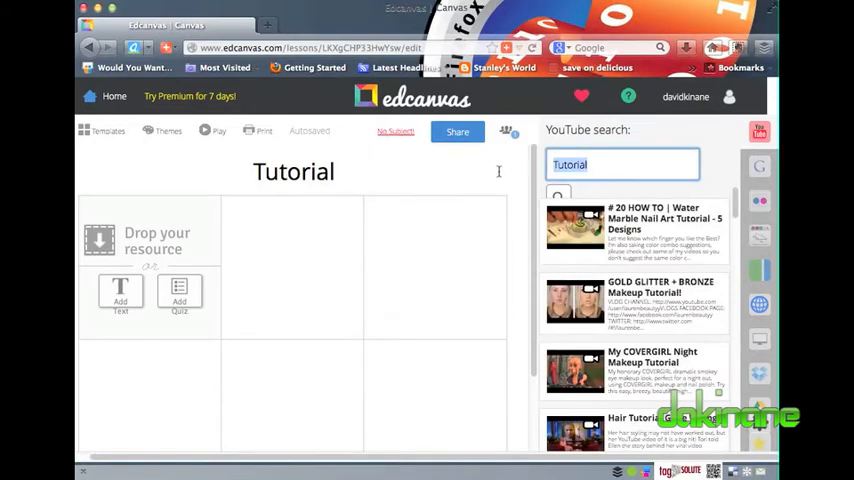
text(dakinane)
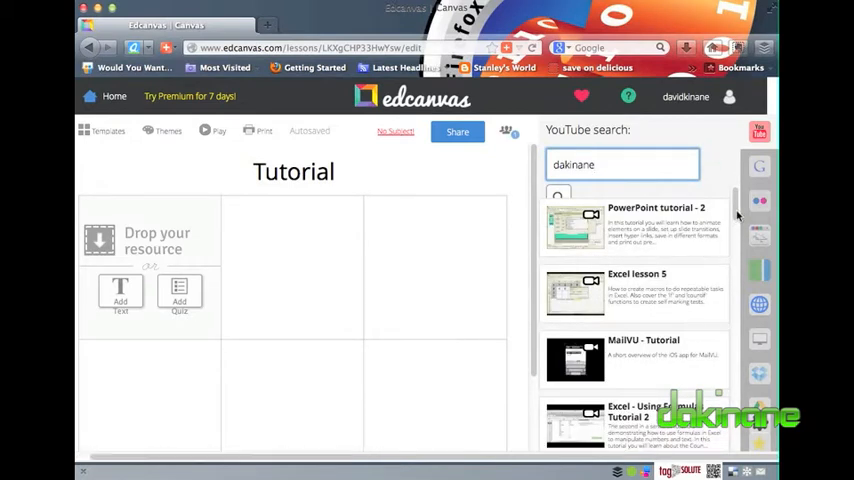
scroll(down, 3)
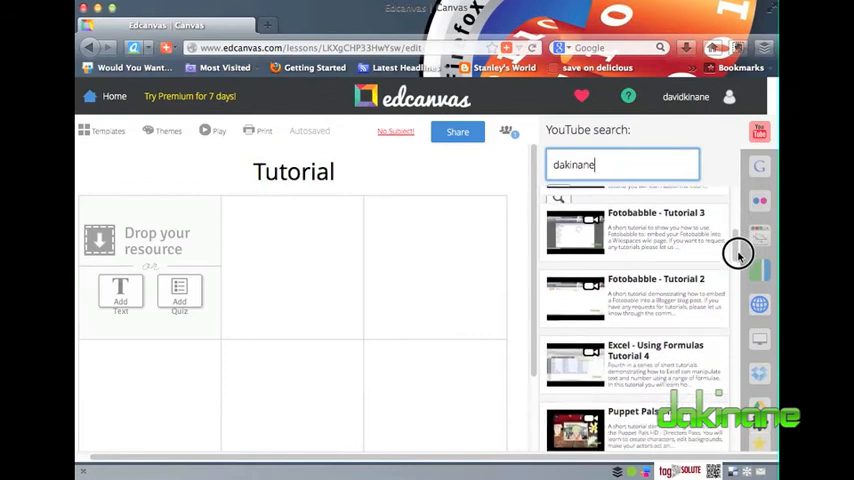
scroll(down, 3)
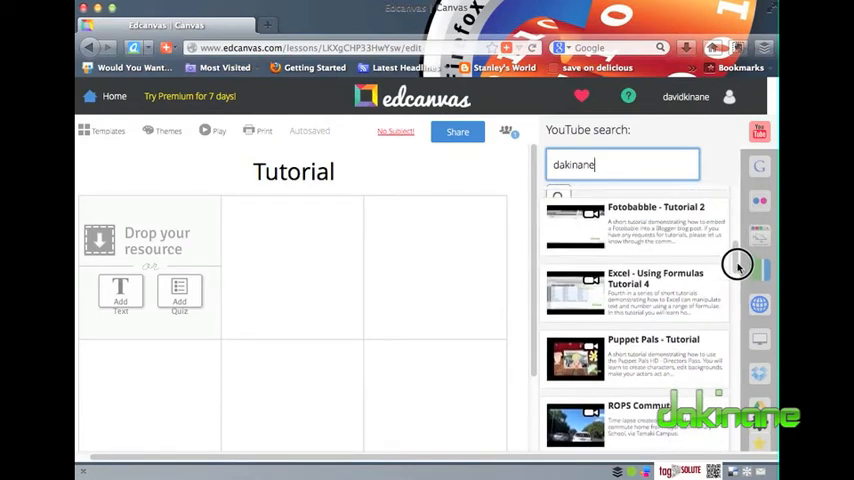
scroll(down, 3)
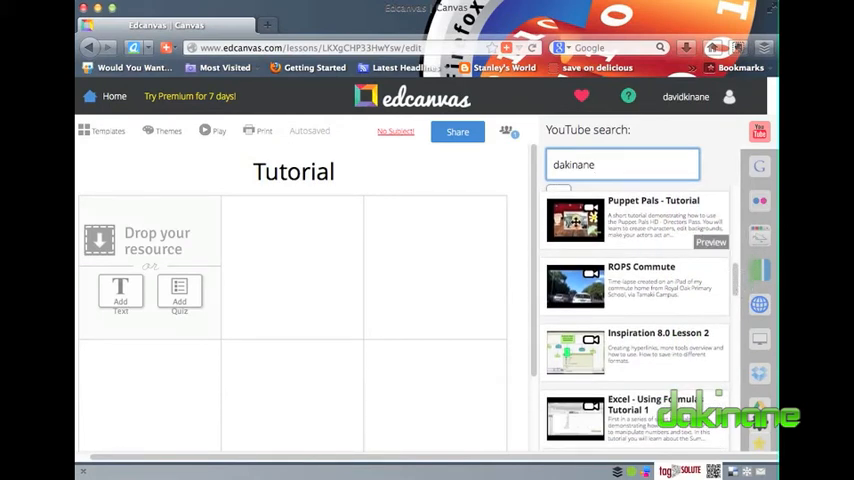
drag(576, 220, 150, 264)
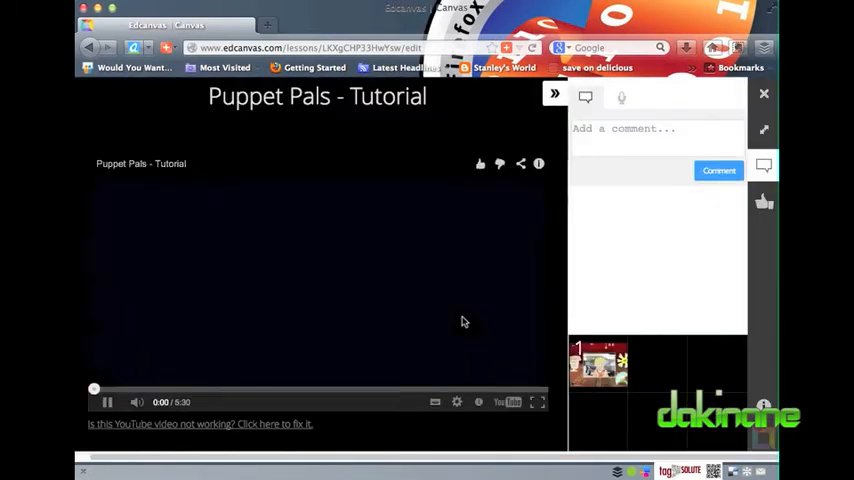
Close the Puppet Pals preview and switch the resource panel to Google image search
click(104, 402)
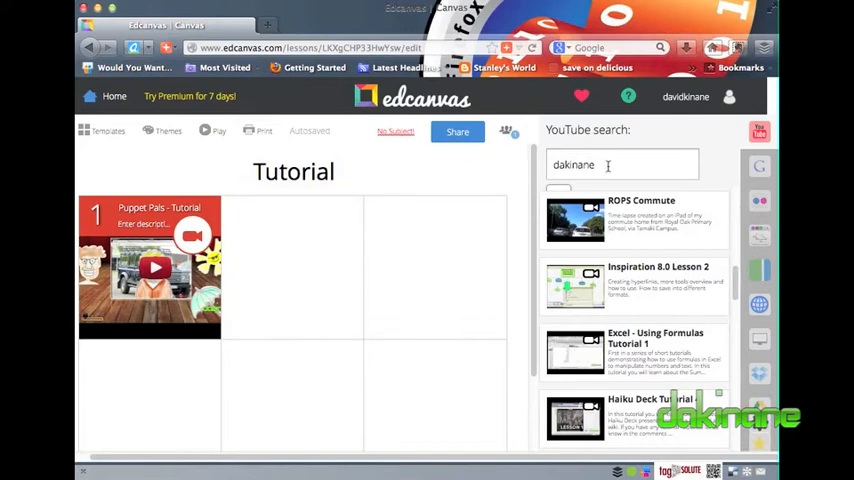
click(760, 164)
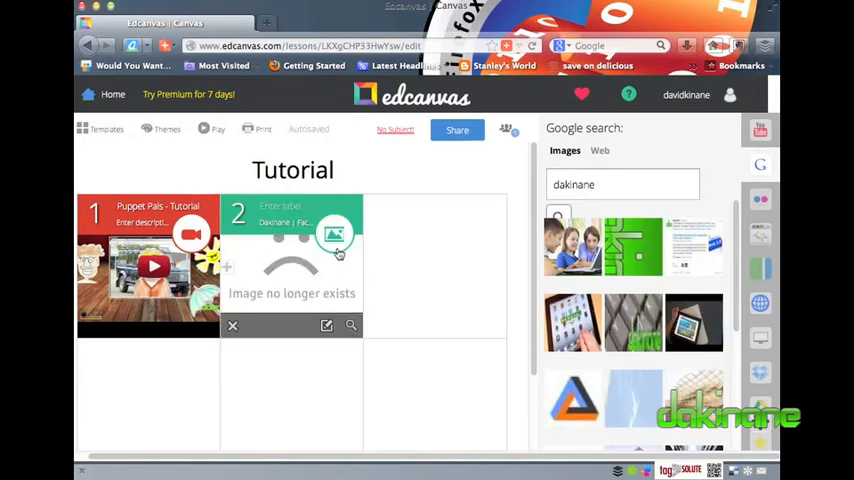
Put a children-at-laptop photo in tile 2 and The Python Tutorial web page in tile 3
click(232, 324)
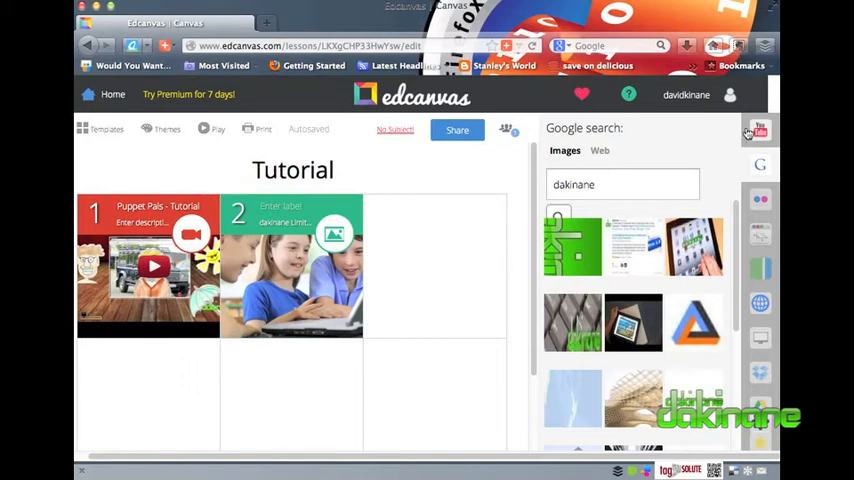
click(600, 150)
text(tt)
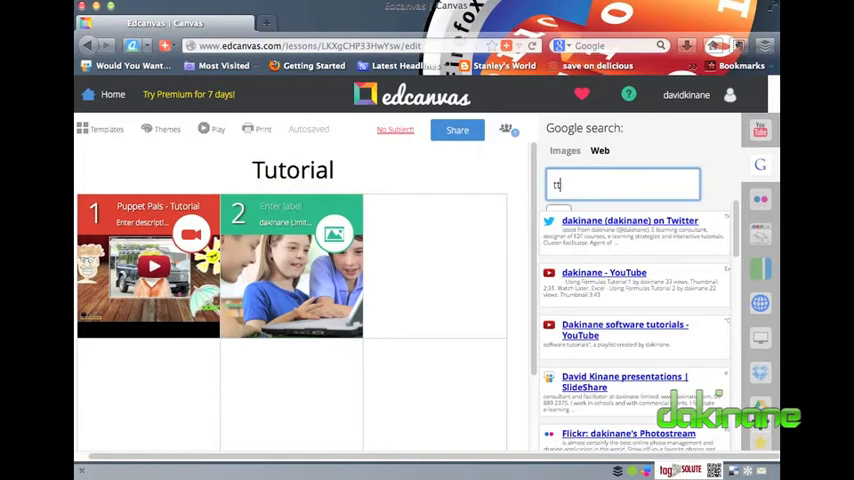
text(utorial)
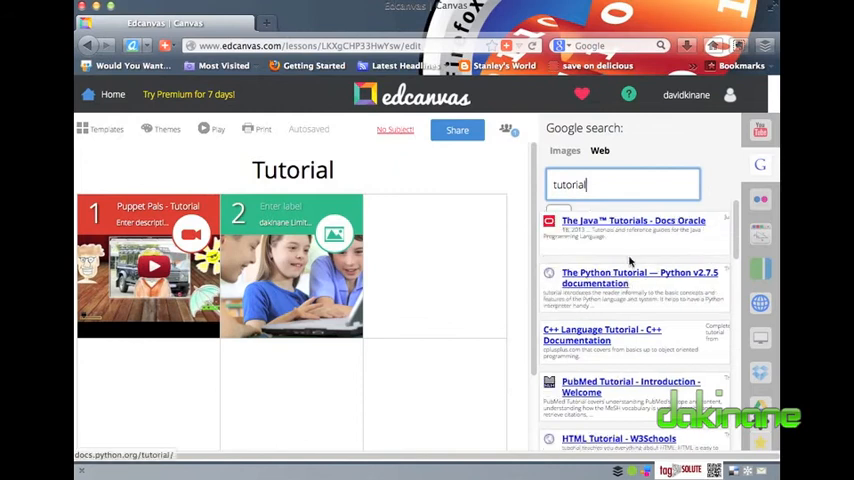
mouse_move(612, 300)
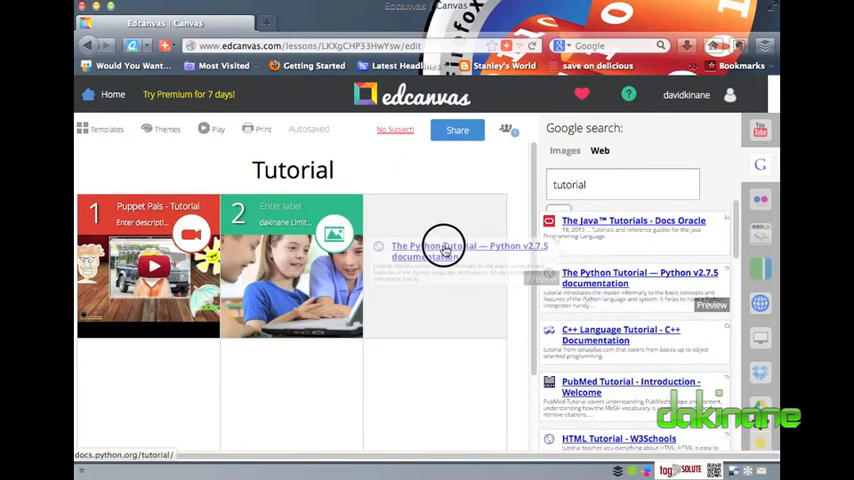
click(442, 248)
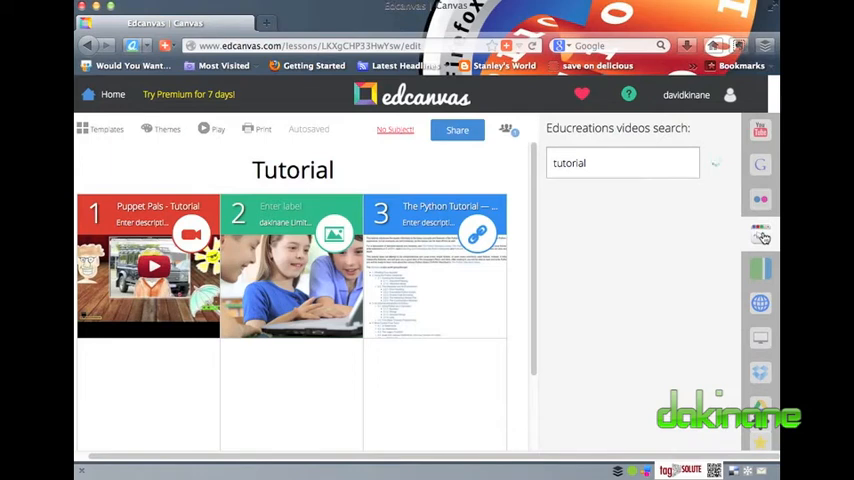
Drag the Educreations Frog Dissection Tutorial lesson onto tile 4 and start a text tile
click(714, 162)
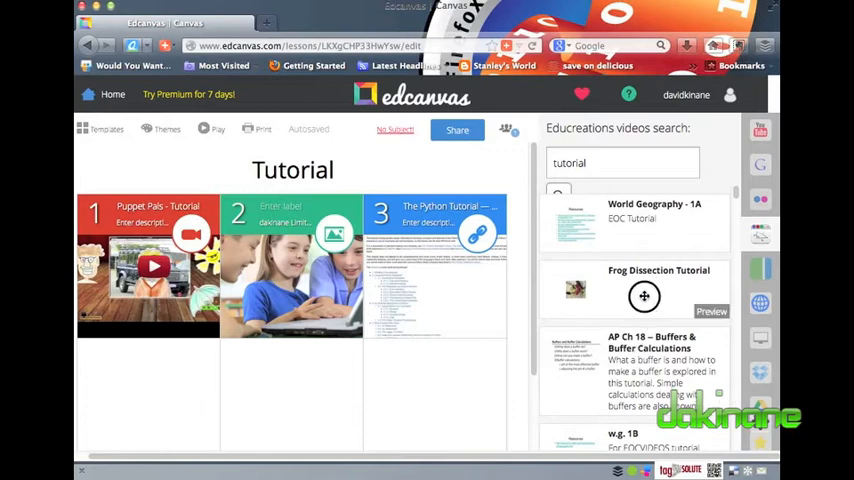
drag(644, 290, 166, 394)
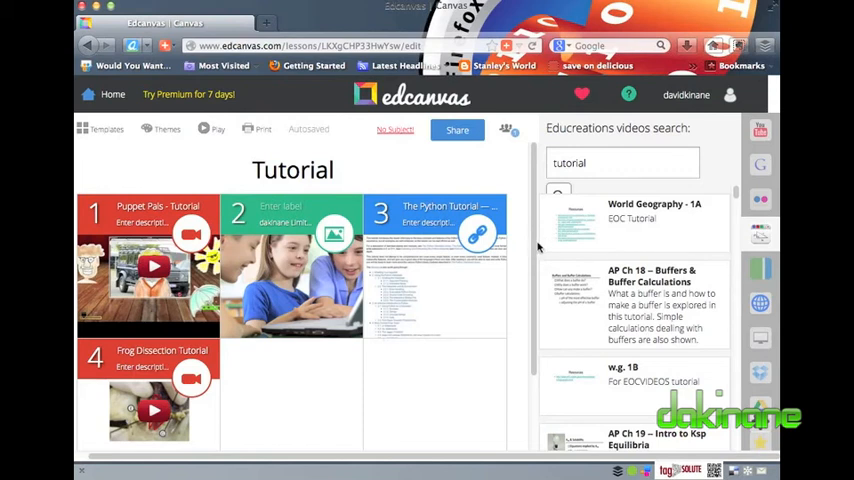
scroll(down, 3)
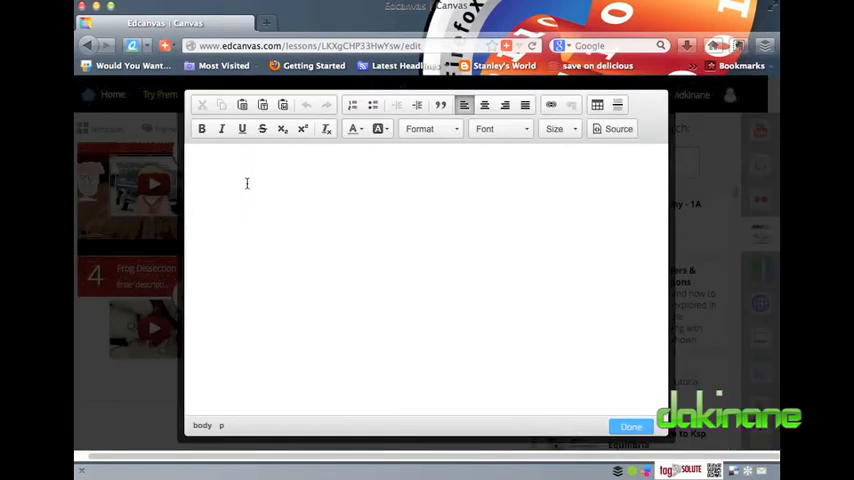
Write text tile 5 and quiz tile 6 with question 1 marking Brunel correct among four engineers
text(This)
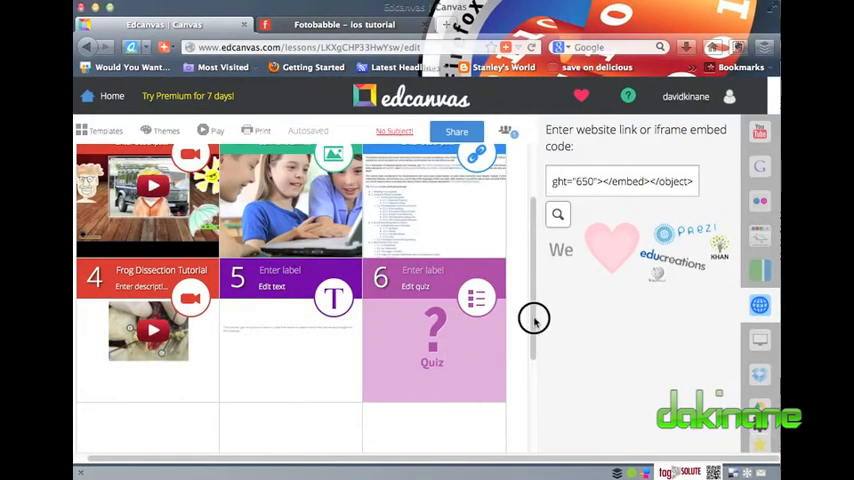
scroll(down, 3)
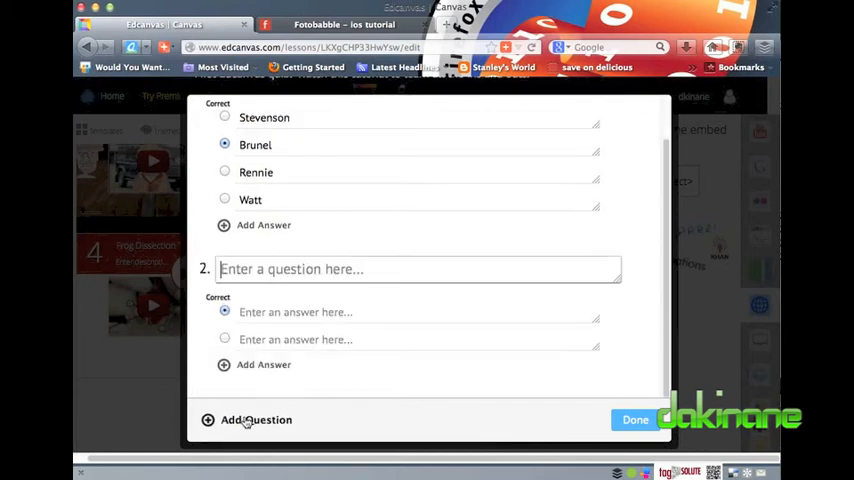
Add question 2 'Which engineer built the Britannia Bridge?' with answers Stevenson, Brunel, Rennie, Watt and save the quiz
text(Who was the)
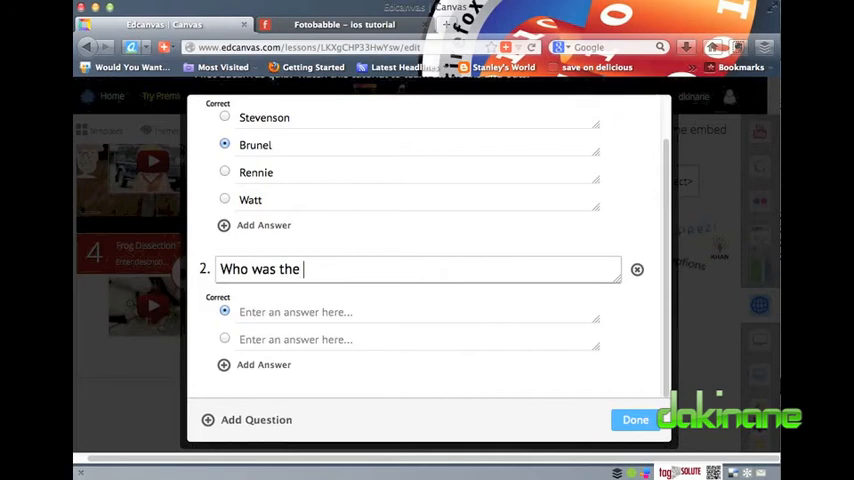
text(Engineer who built the)
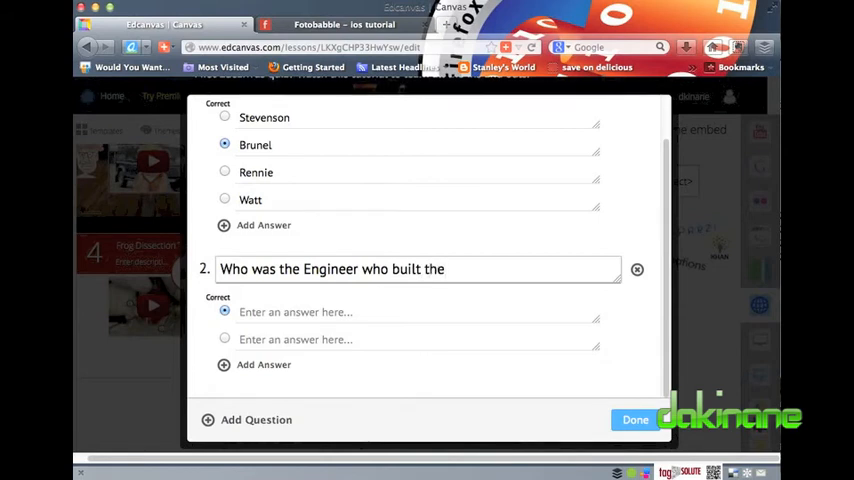
text(Britannia Bri)
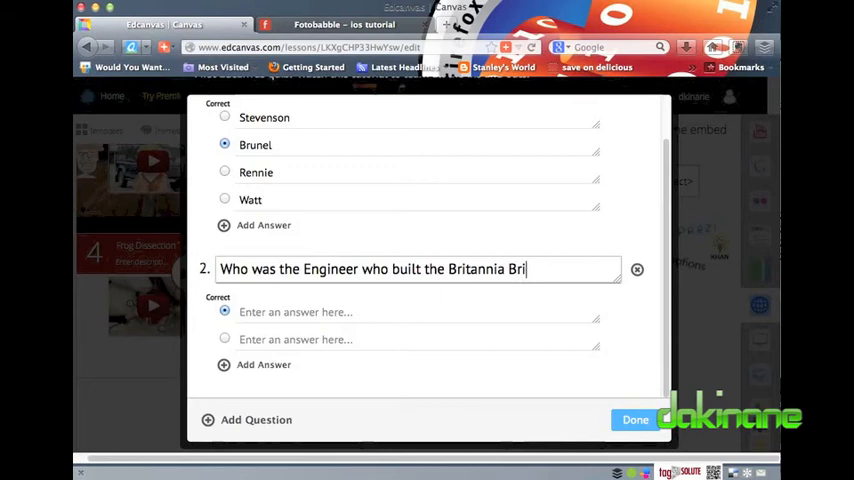
text(dge?)
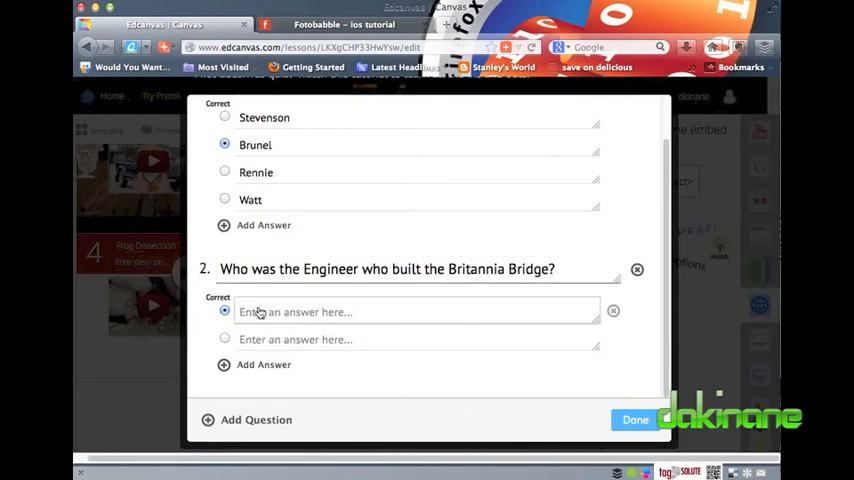
text(Stevenson)
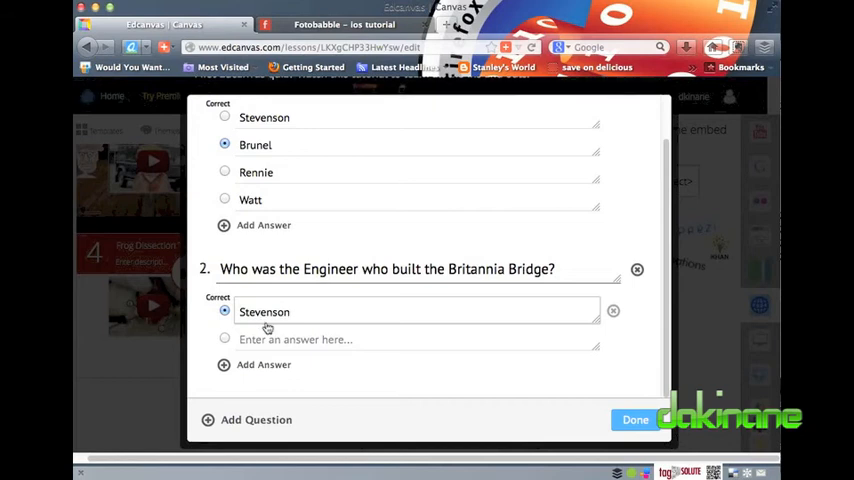
text(Brunel)
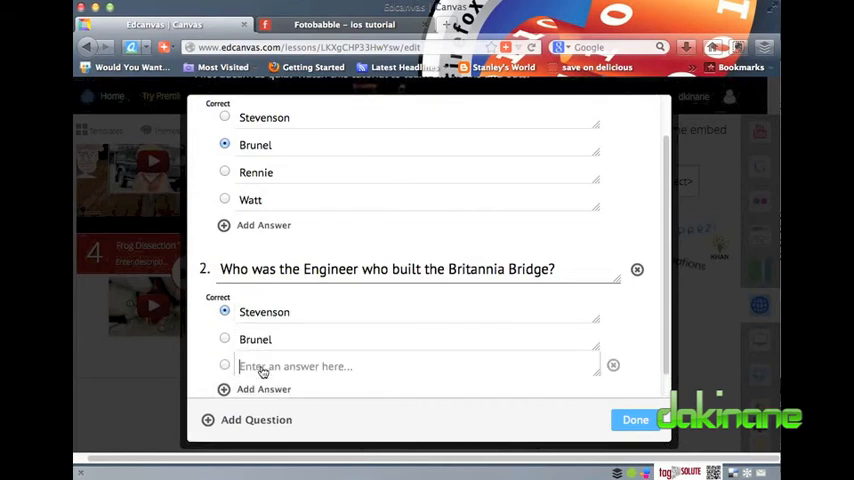
text(Rennie)
text(Watt)
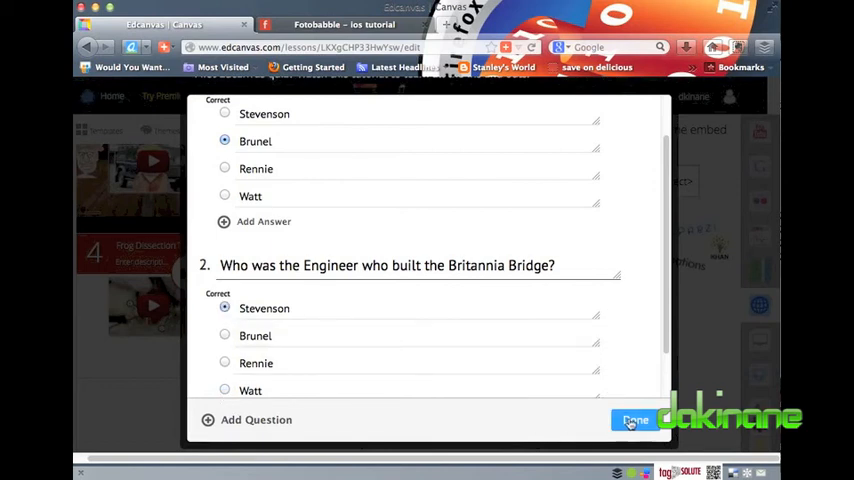
click(636, 420)
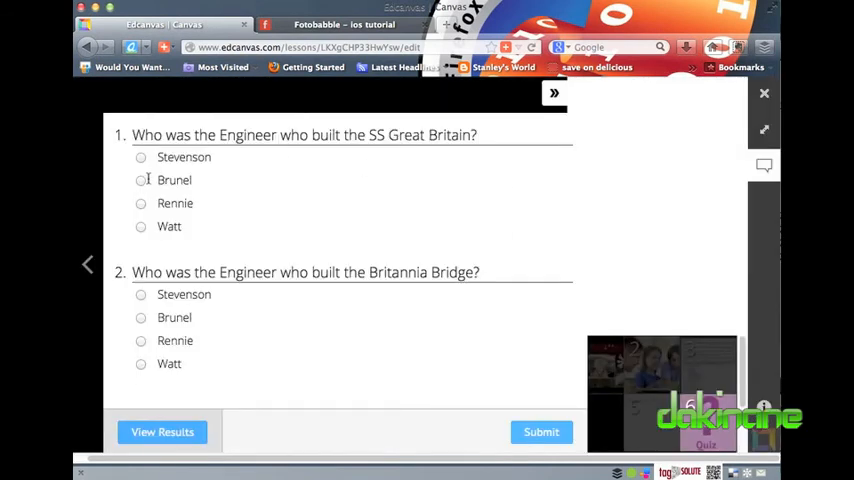
Answer both quiz questions in the preview, choosing Brunel for the first
click(140, 180)
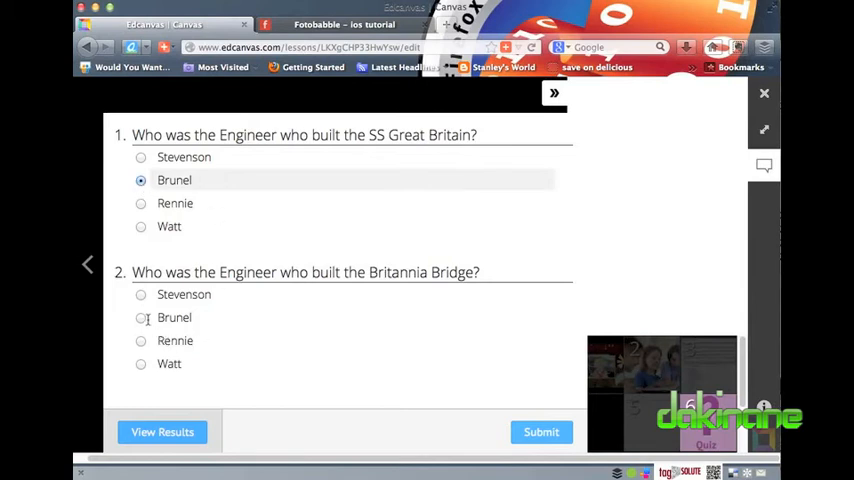
click(140, 294)
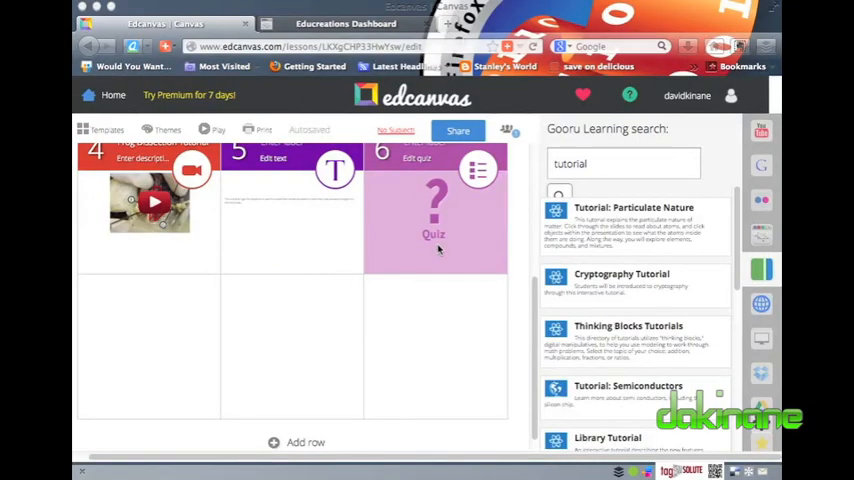
mouse_move(758, 304)
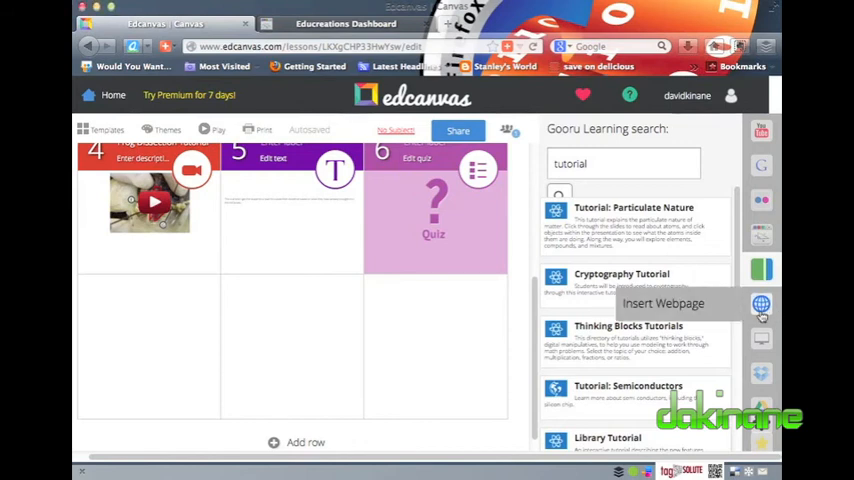
Start the Insert Webpage panel, then switch to the Educreations dashboard tab
click(760, 304)
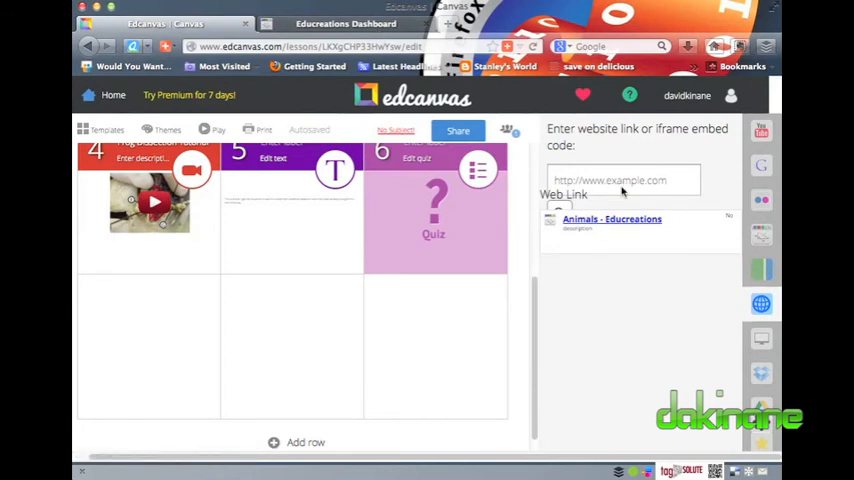
click(344, 24)
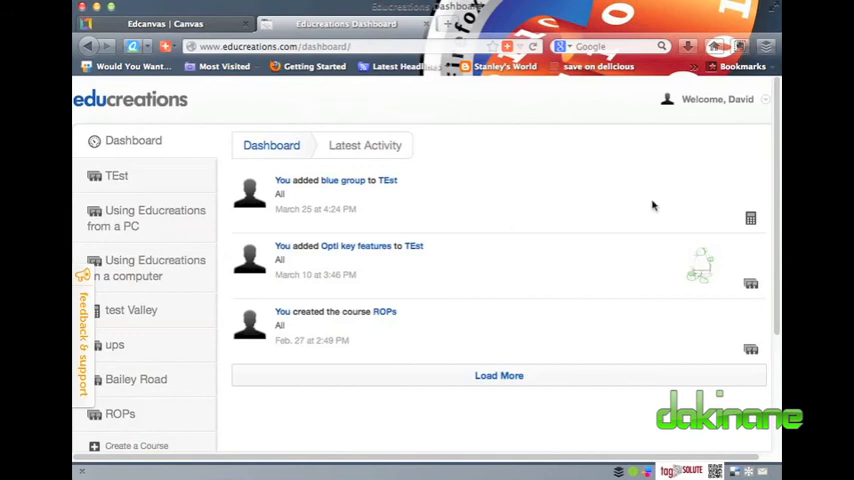
From my lessons, show the sunflower lesson's Embed on the Web code and return to edcanvas
click(704, 100)
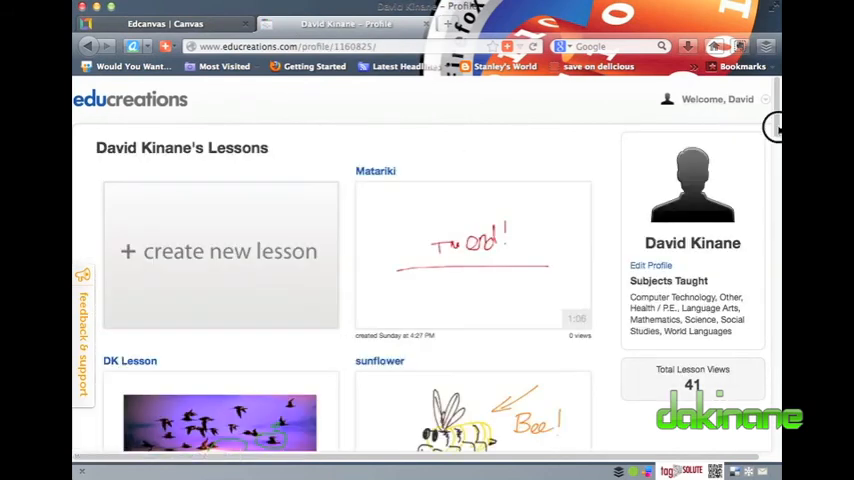
scroll(down, 3)
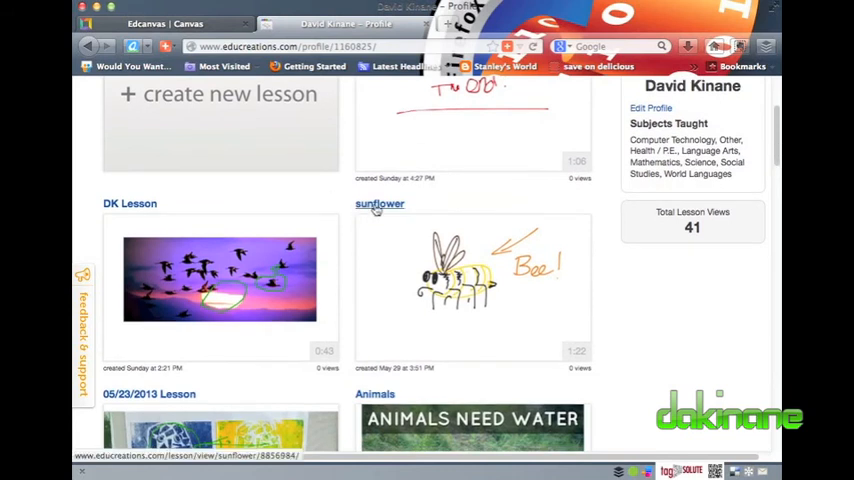
click(378, 204)
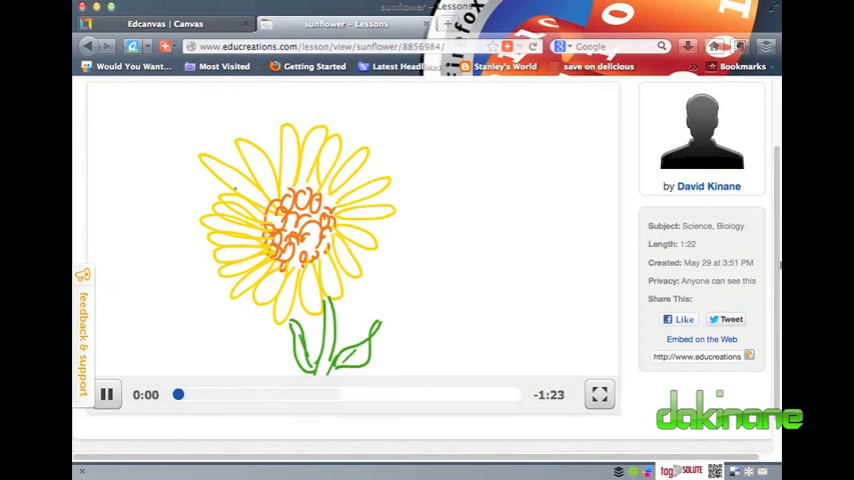
click(700, 338)
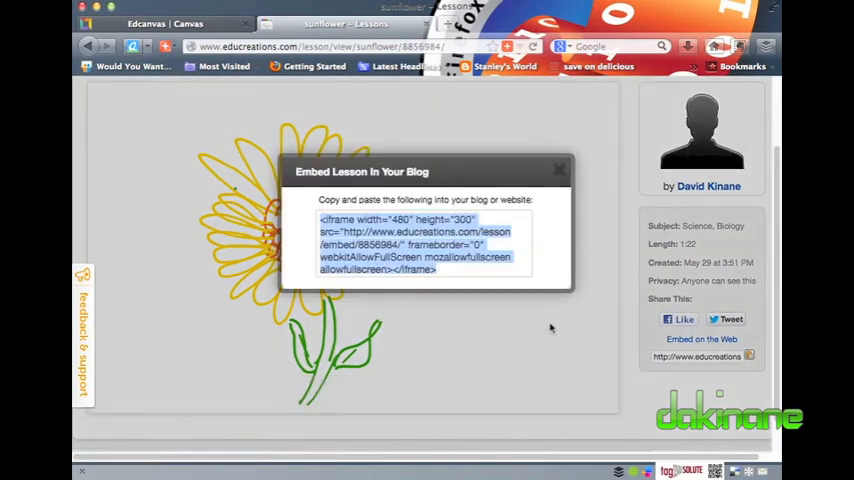
mouse_move(496, 292)
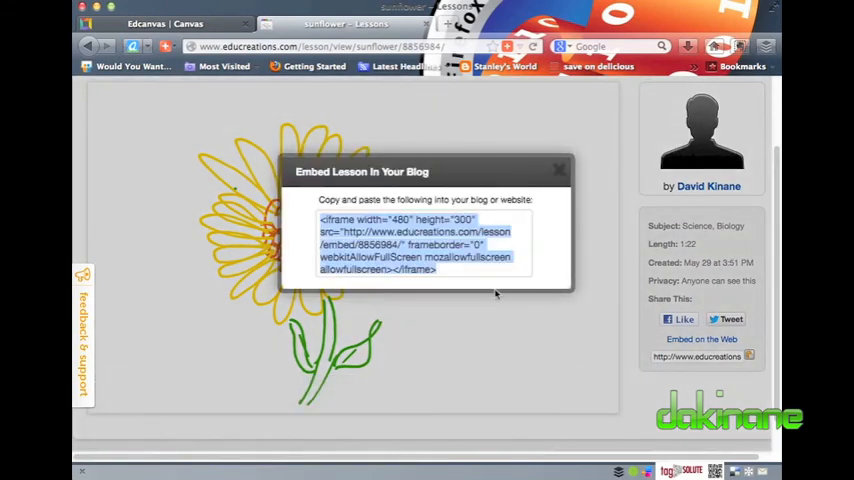
mouse_move(234, 138)
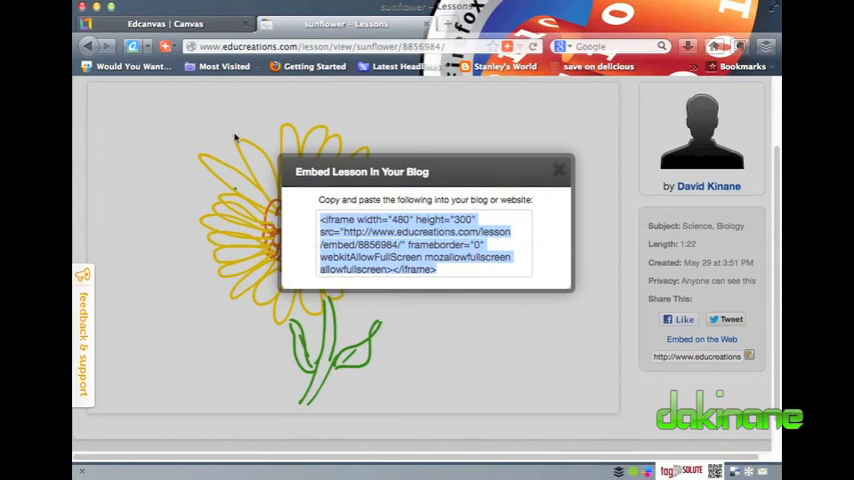
click(556, 170)
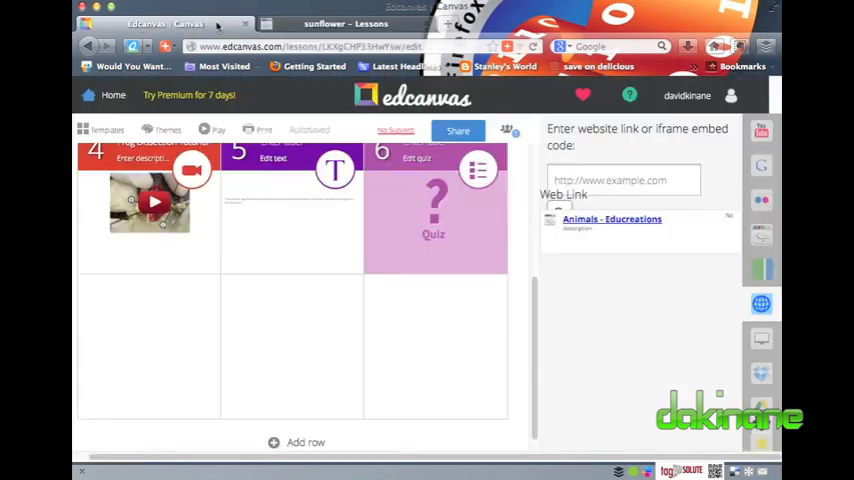
Paste the embed code and drop the sunflower Educreations lesson into tile 7, then reach Share
click(624, 180)
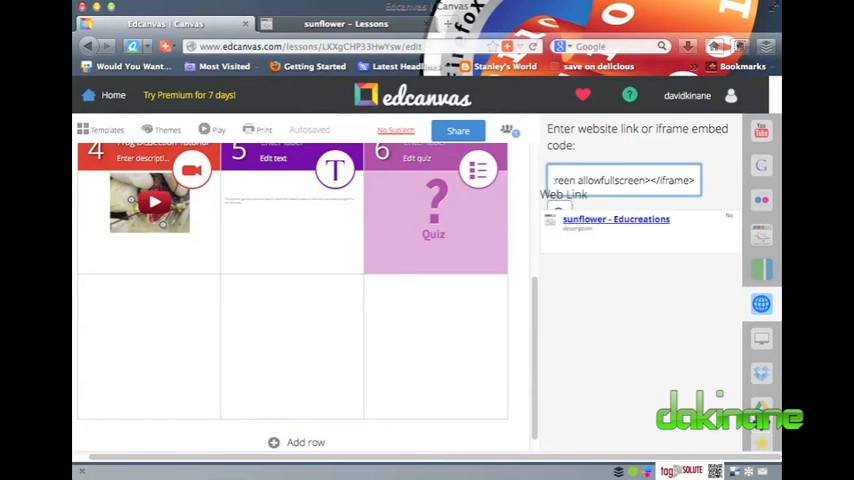
drag(616, 220, 176, 336)
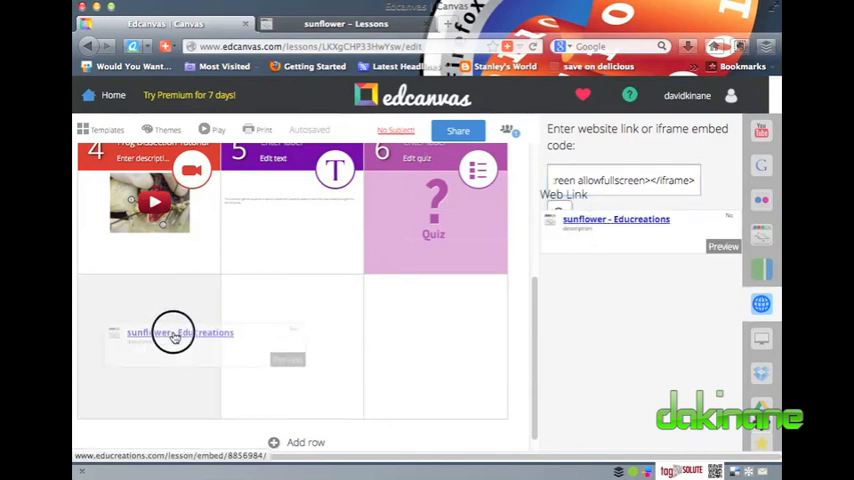
click(176, 332)
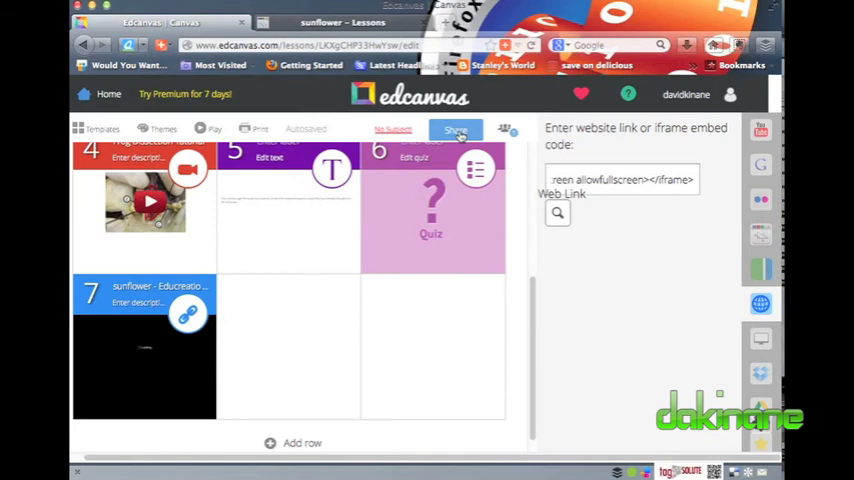
click(454, 128)
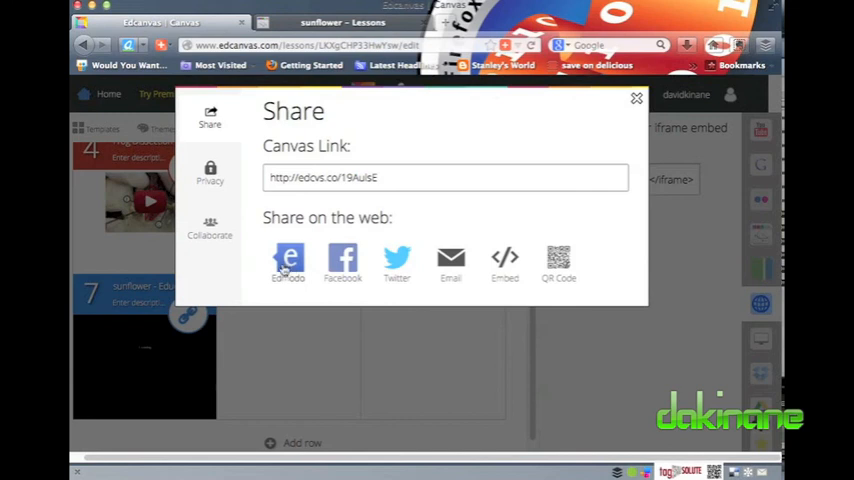
Review Collaborate and Privacy (Anyone), reveal the canvas embed code, and share on Twitter
click(210, 228)
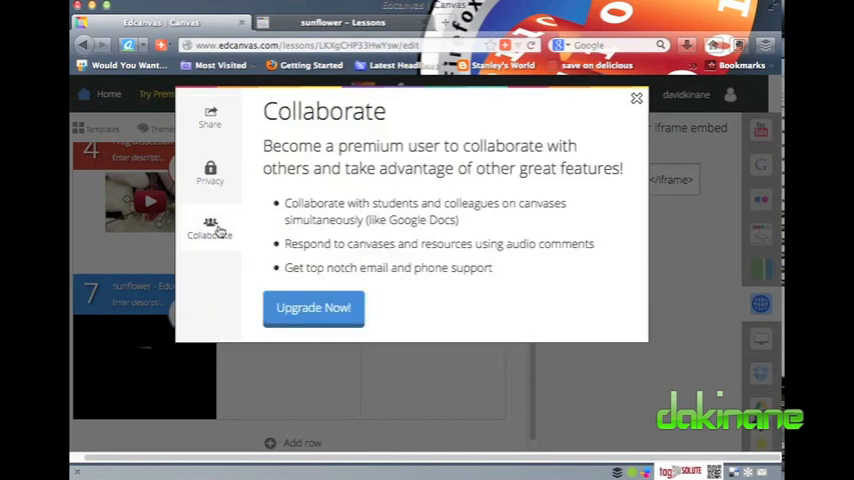
mouse_move(210, 178)
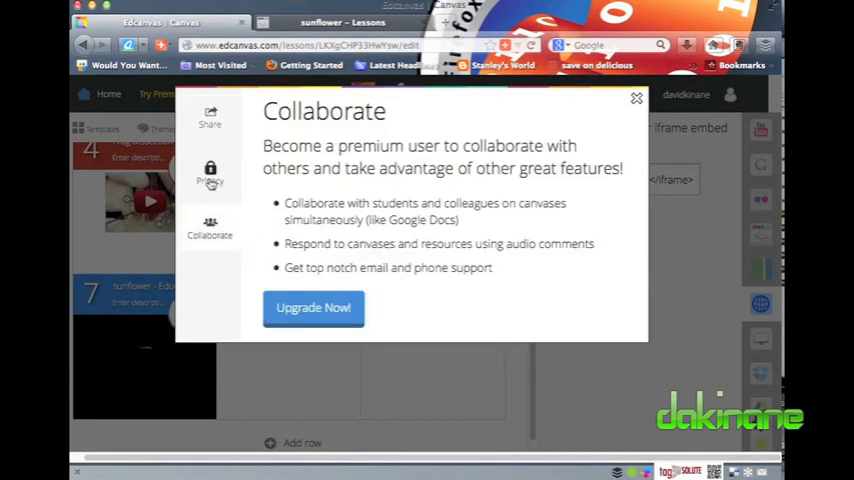
click(210, 172)
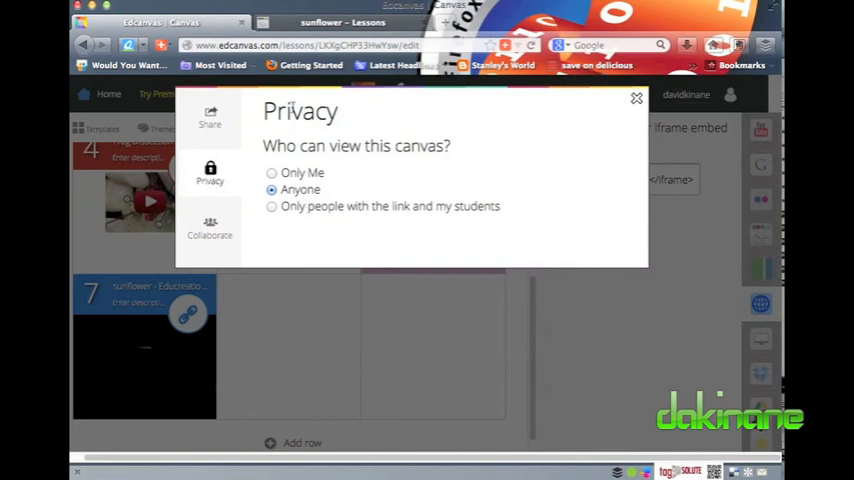
click(208, 116)
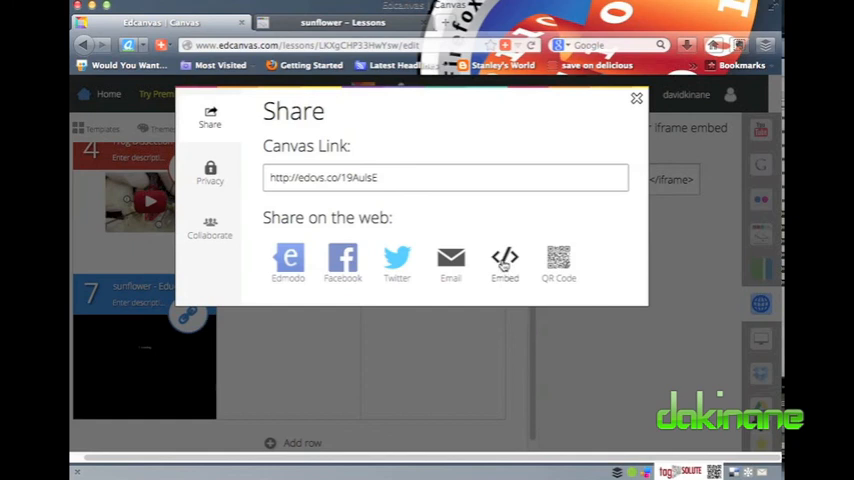
click(504, 260)
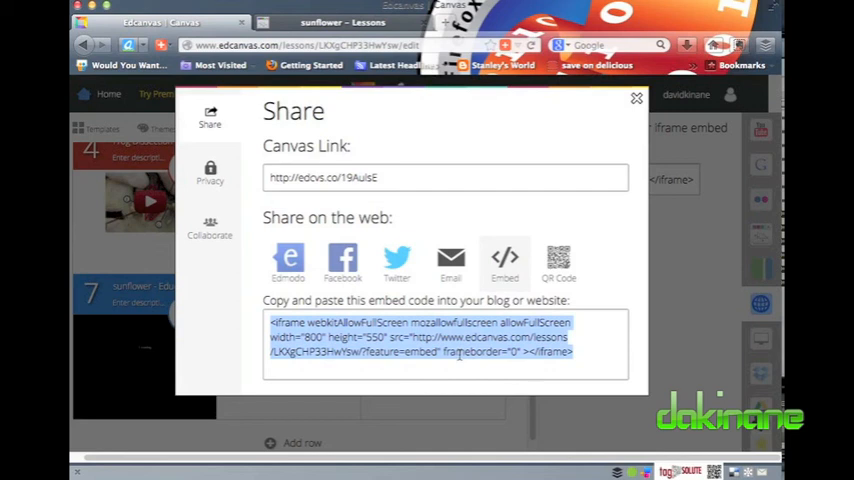
mouse_move(396, 264)
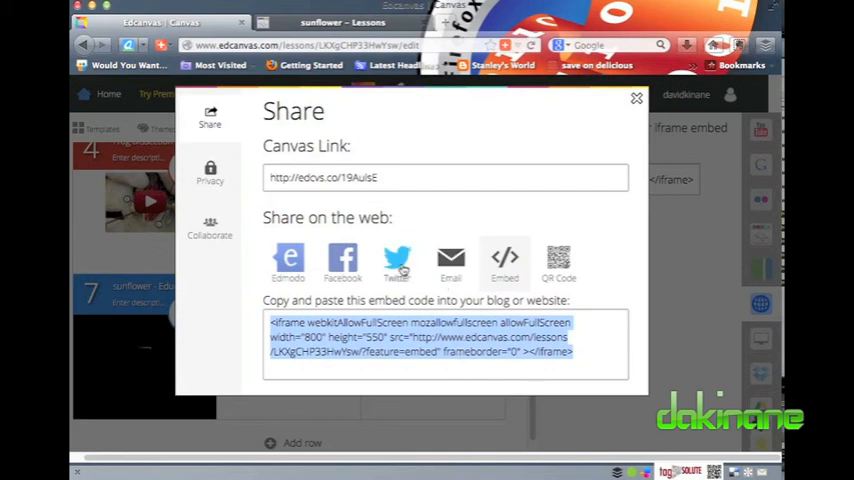
click(396, 258)
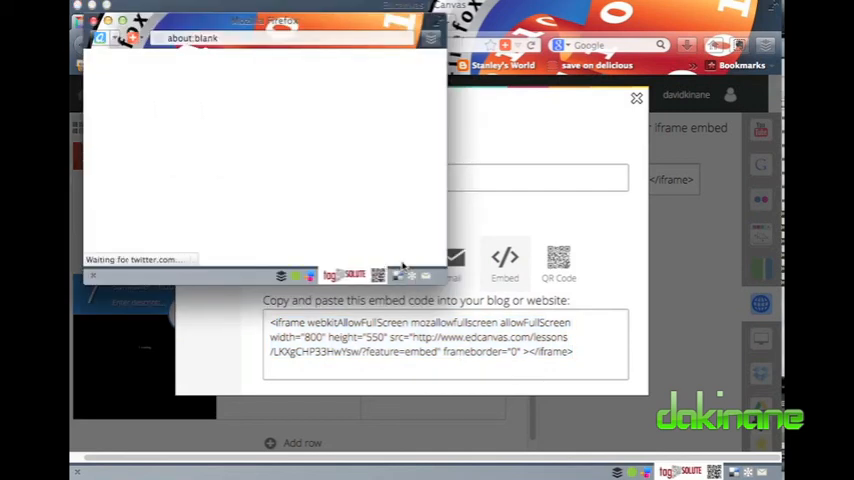